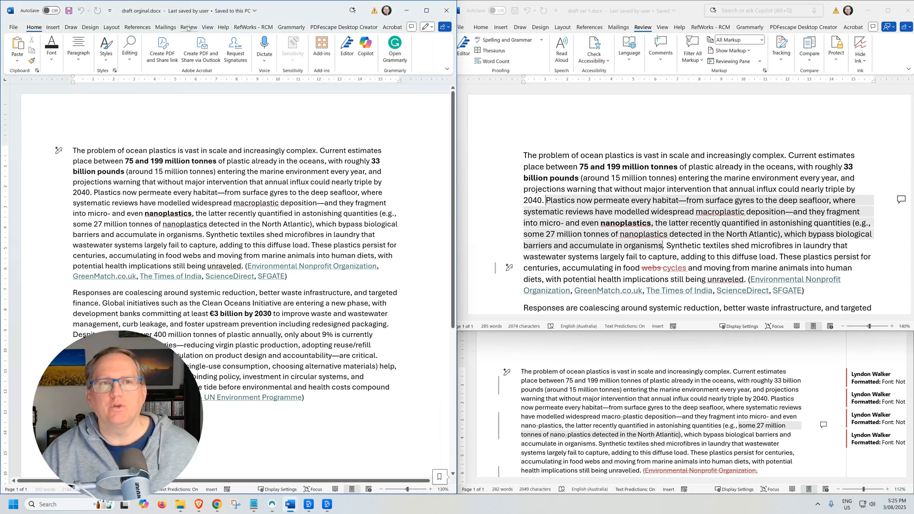
- Show the Compare and Combine options from the Review tab's Compare dropdown
left_click(189, 27)
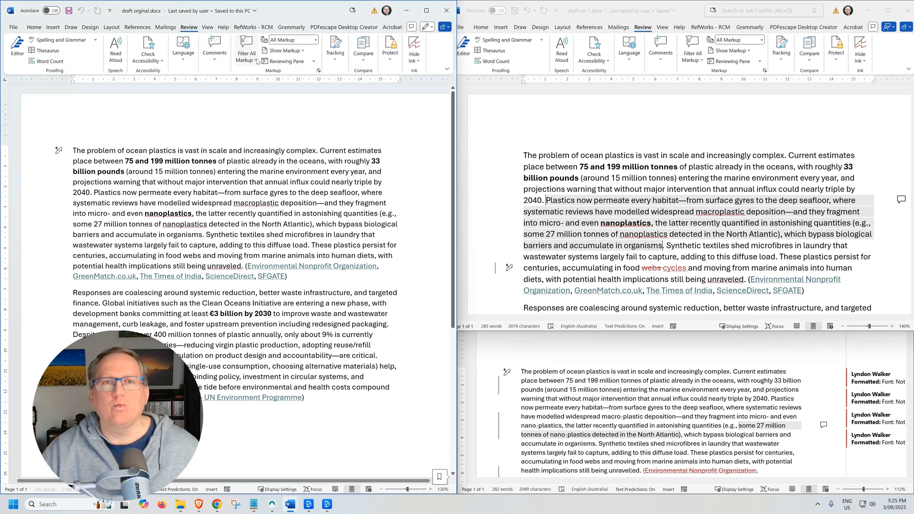
mouse_move(363, 50)
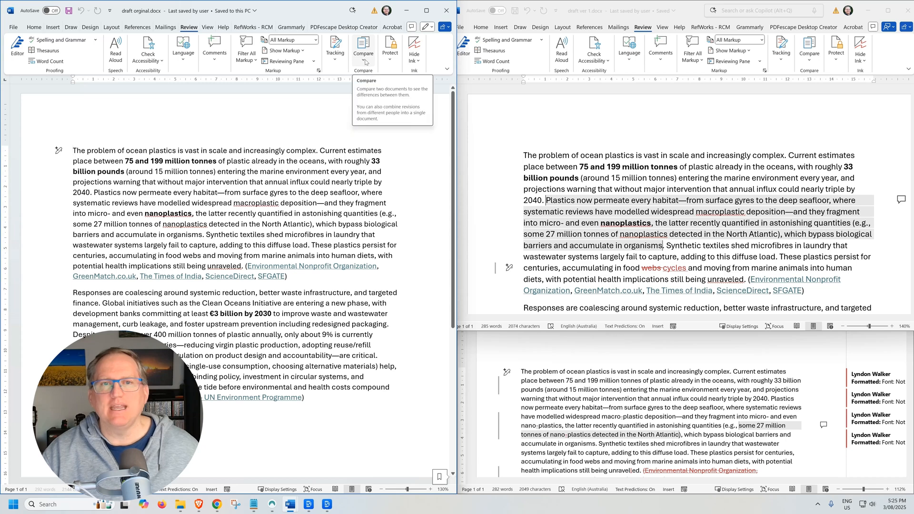
left_click(363, 50)
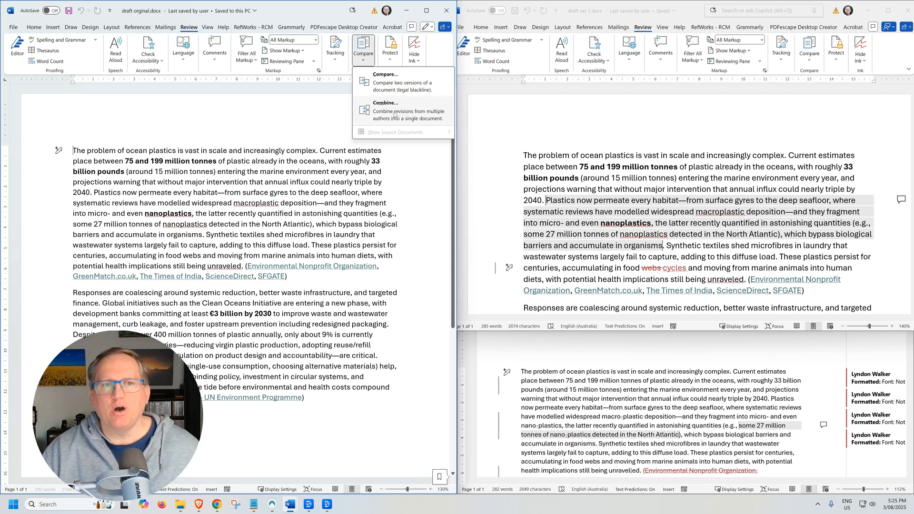
mouse_move(200, 127)
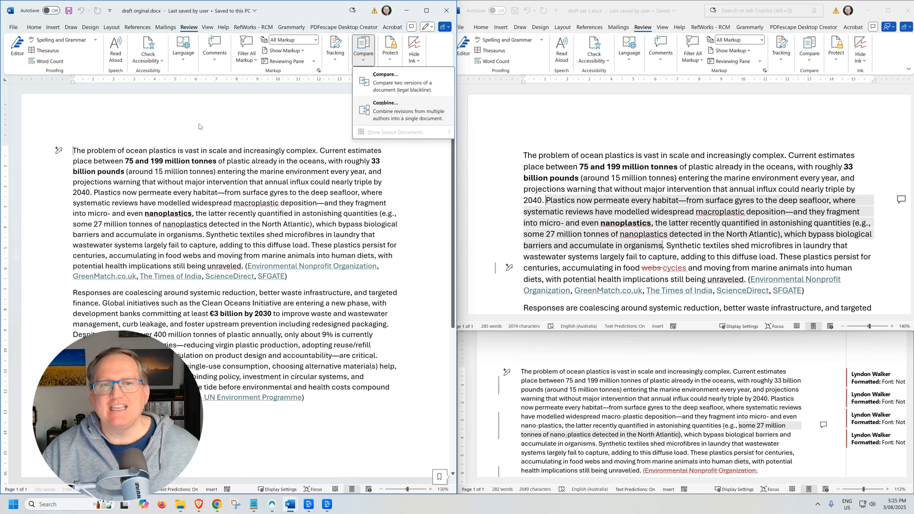
mouse_move(396, 113)
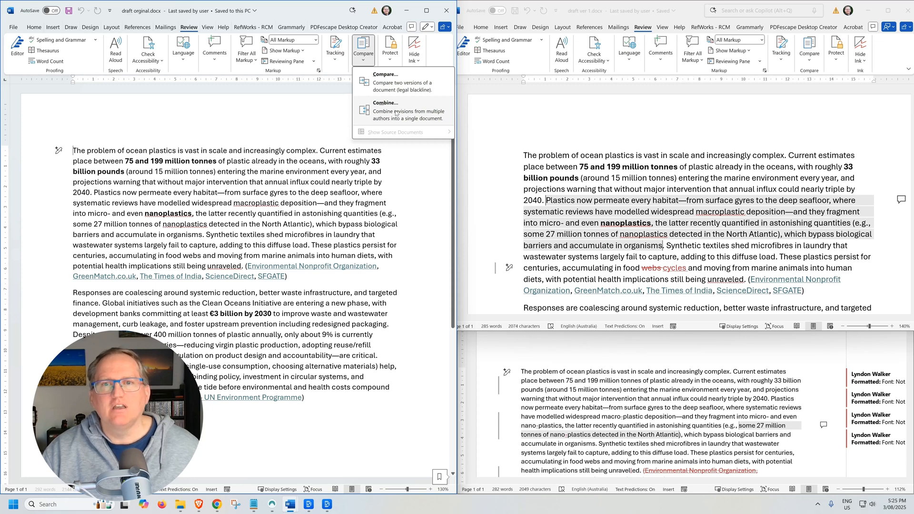
mouse_move(675, 132)
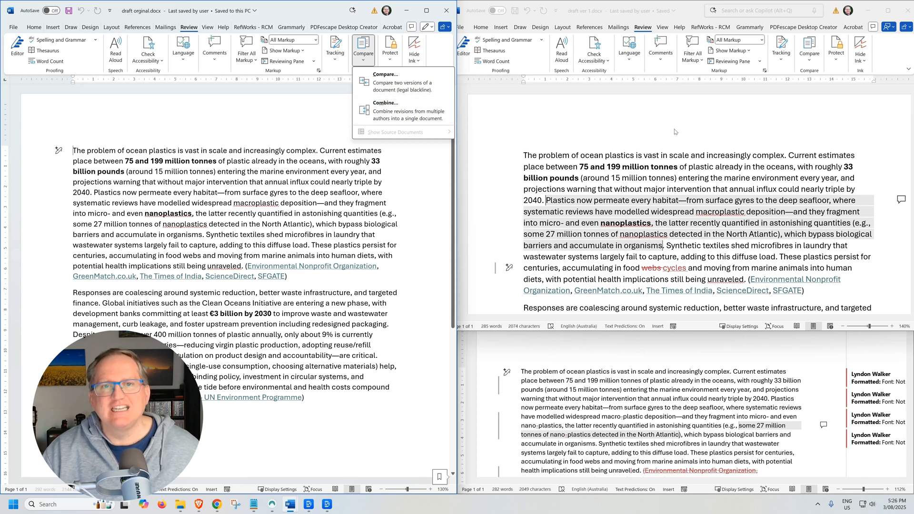
mouse_move(566, 131)
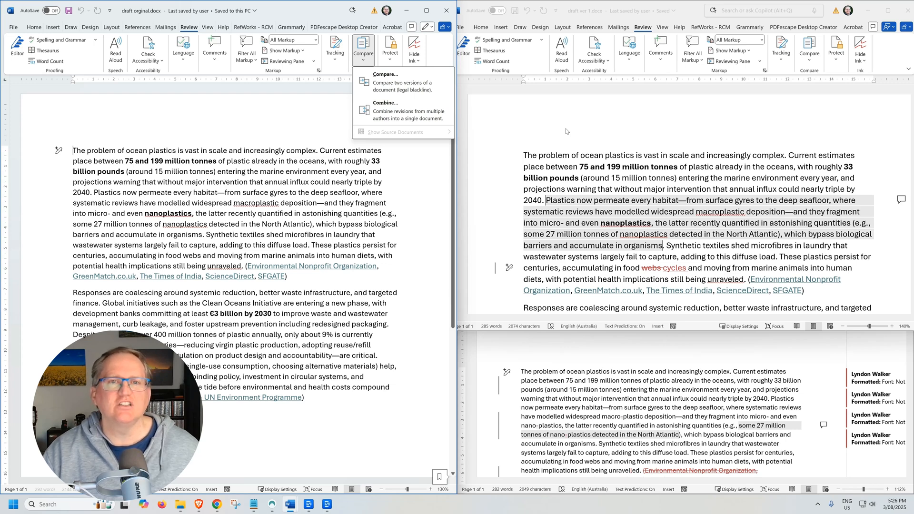
- Start a Combine of revisions and expand its full comparison settings with More
left_click(386, 103)
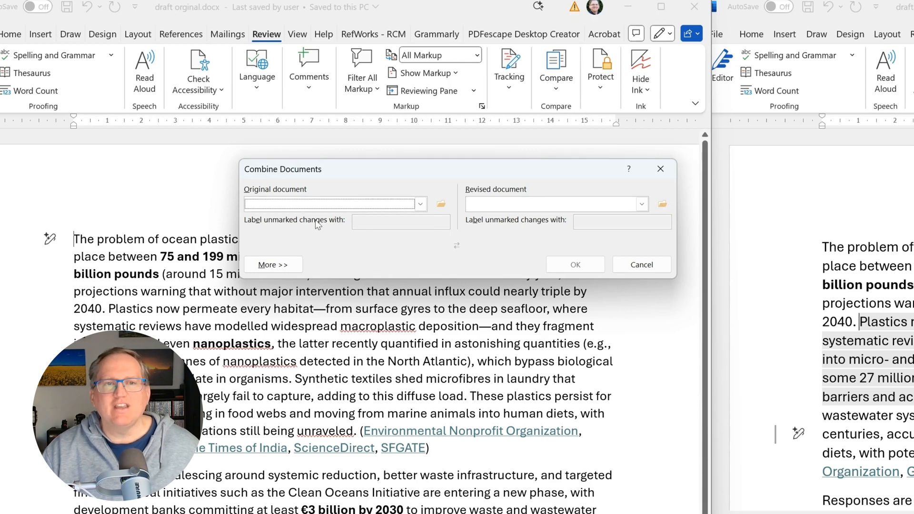
left_click(273, 265)
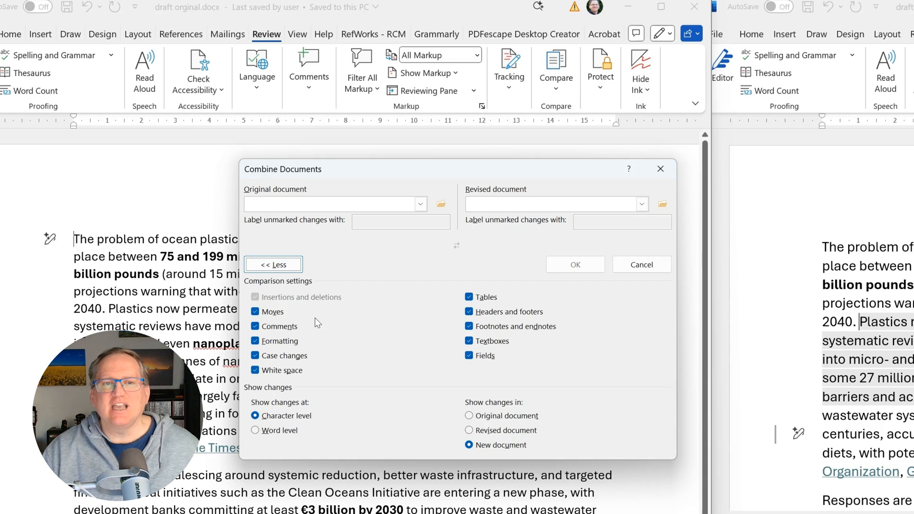
mouse_move(510, 376)
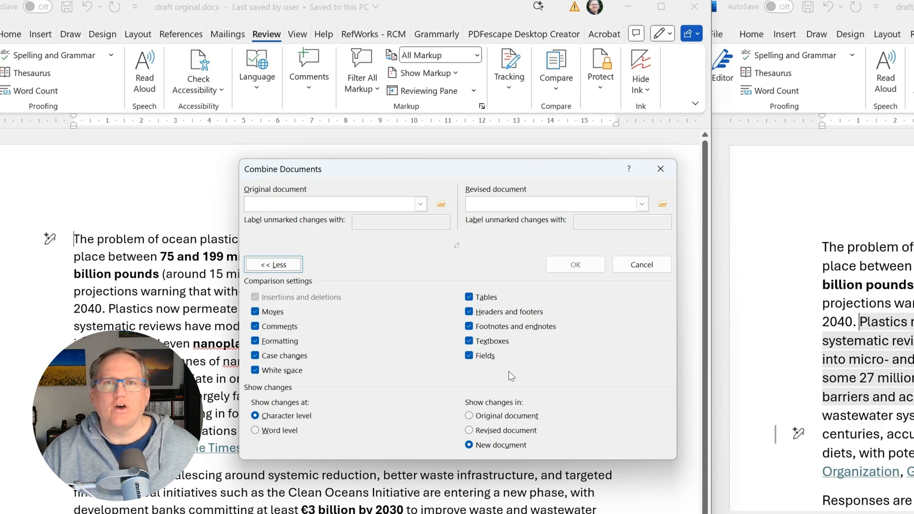
mouse_move(513, 370)
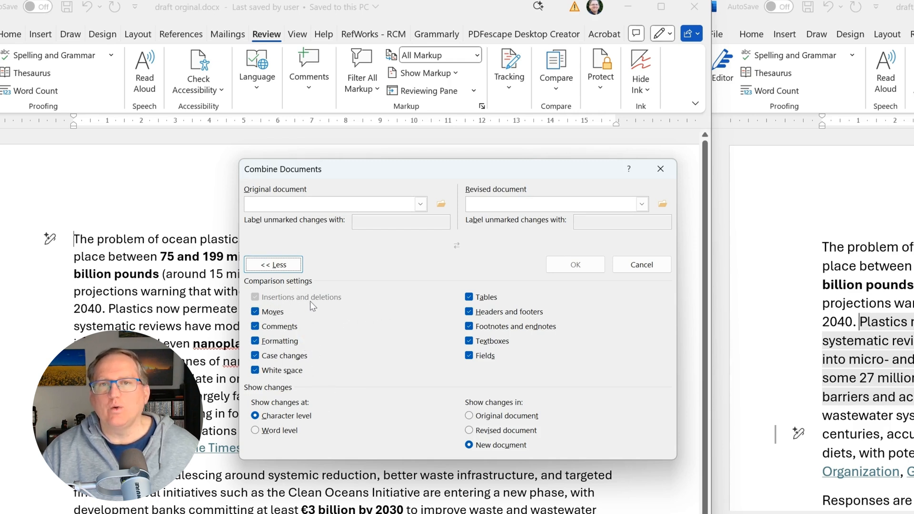
mouse_move(391, 322)
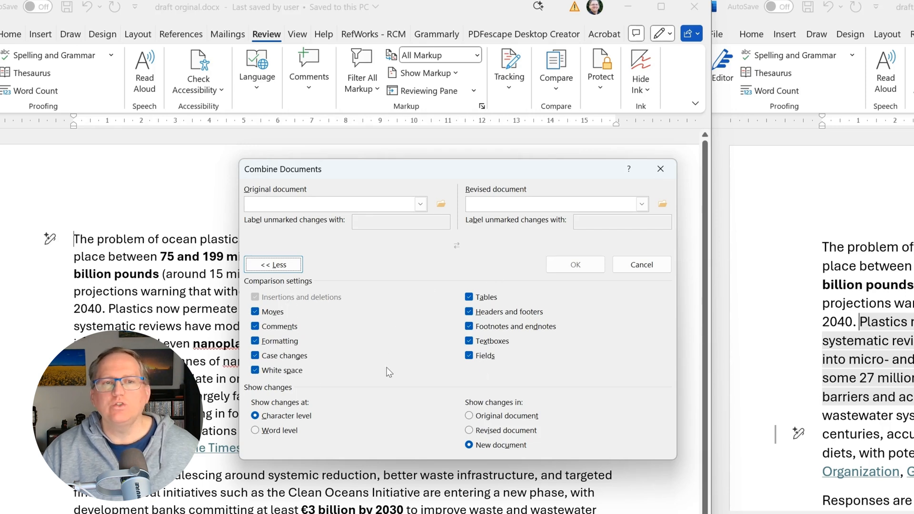
mouse_move(312, 429)
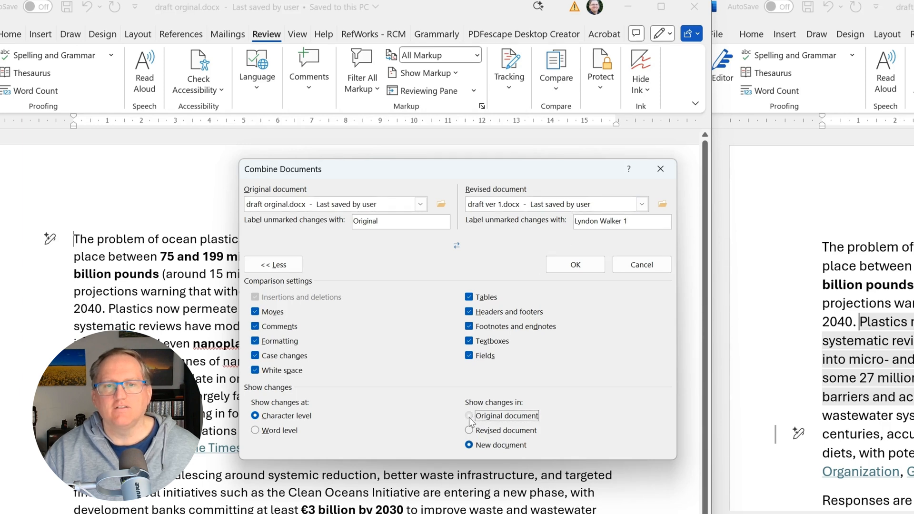
- Show changes in the original document and run the combine with draft ver 1
left_click(469, 415)
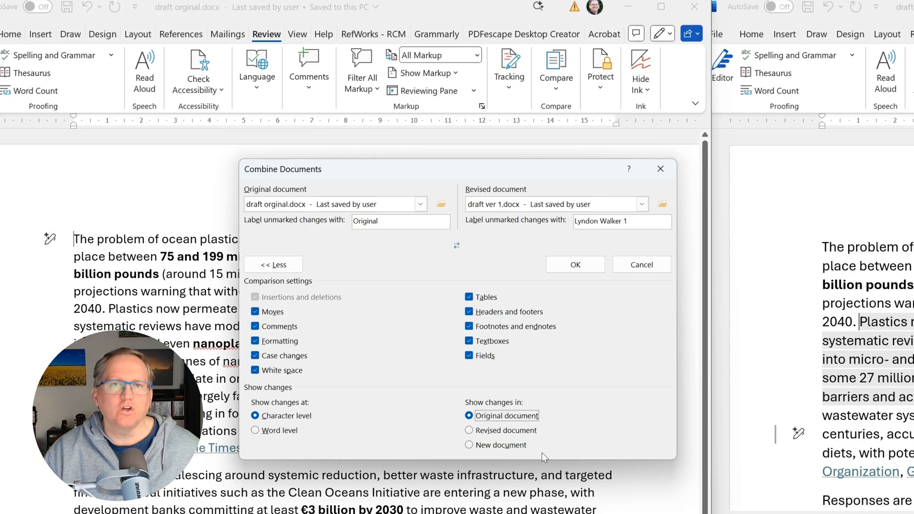
mouse_move(547, 461)
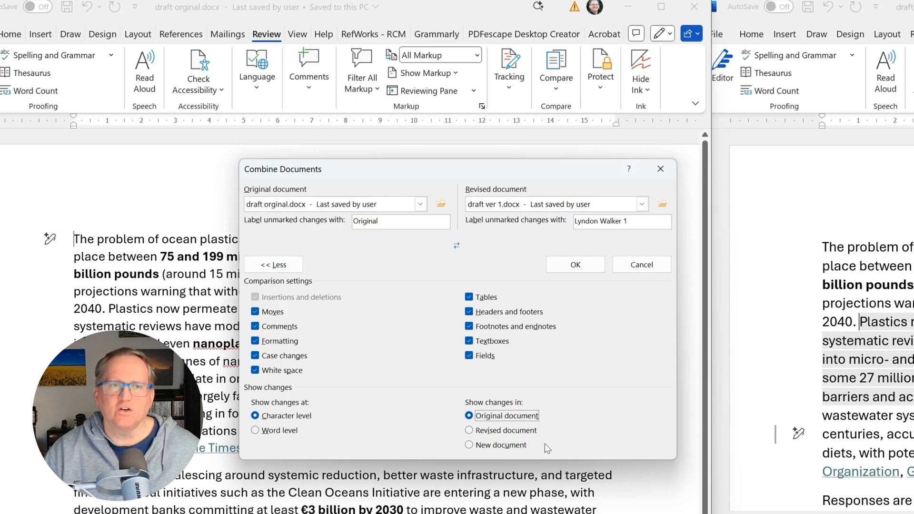
mouse_move(523, 247)
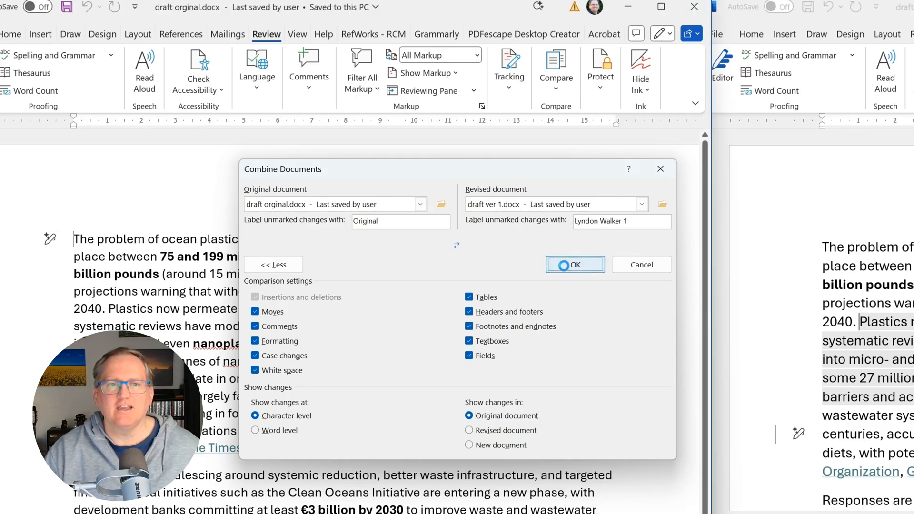
left_click(575, 264)
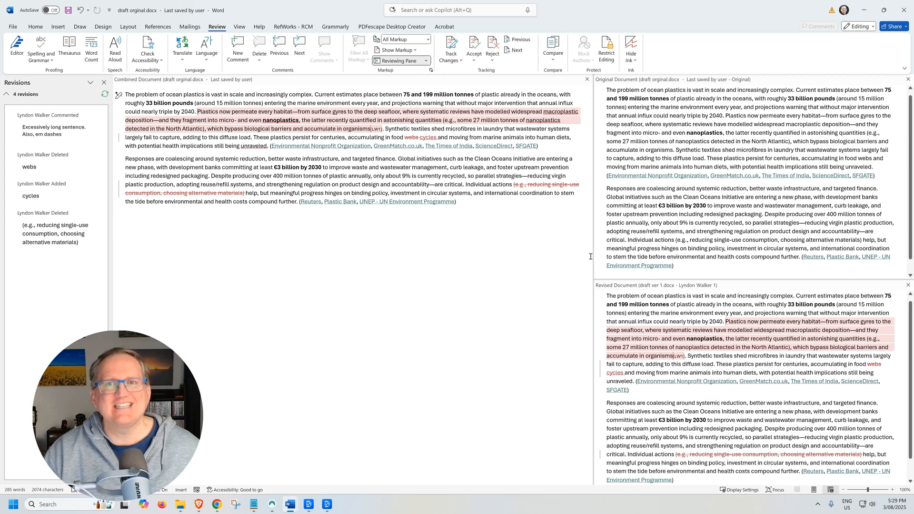
mouse_move(553, 48)
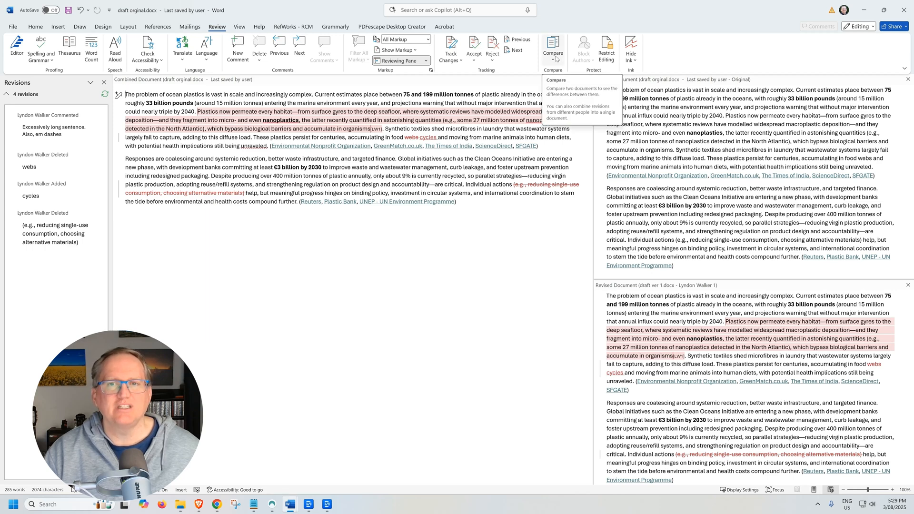
- Combine draft ver 2 into the original document, showing changes in the original
left_click(553, 48)
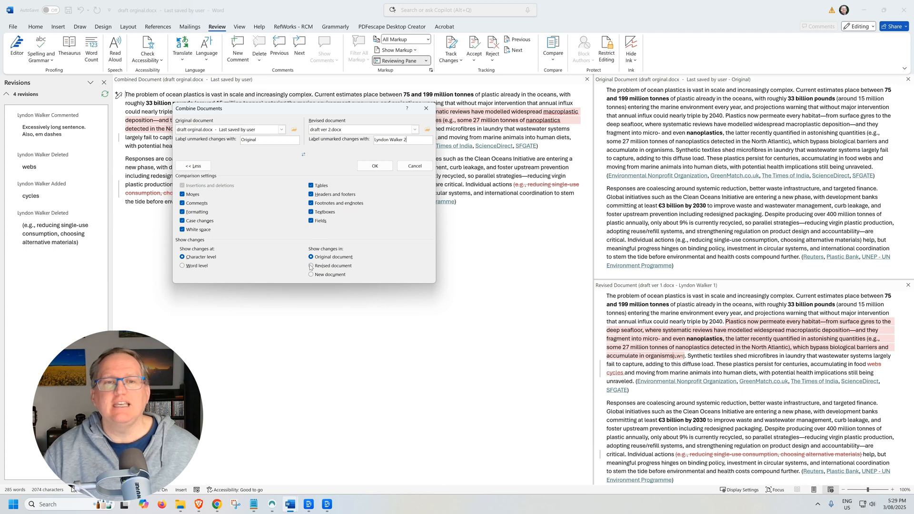
left_click(311, 257)
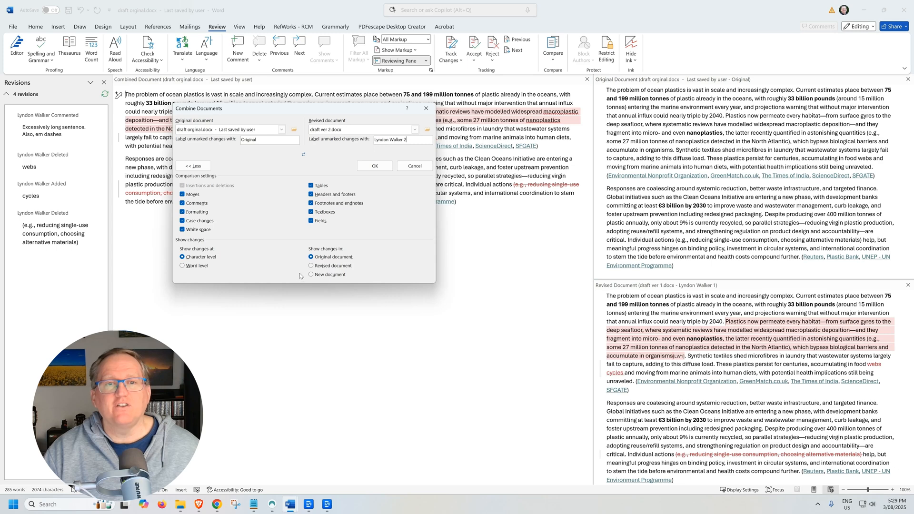
mouse_move(386, 241)
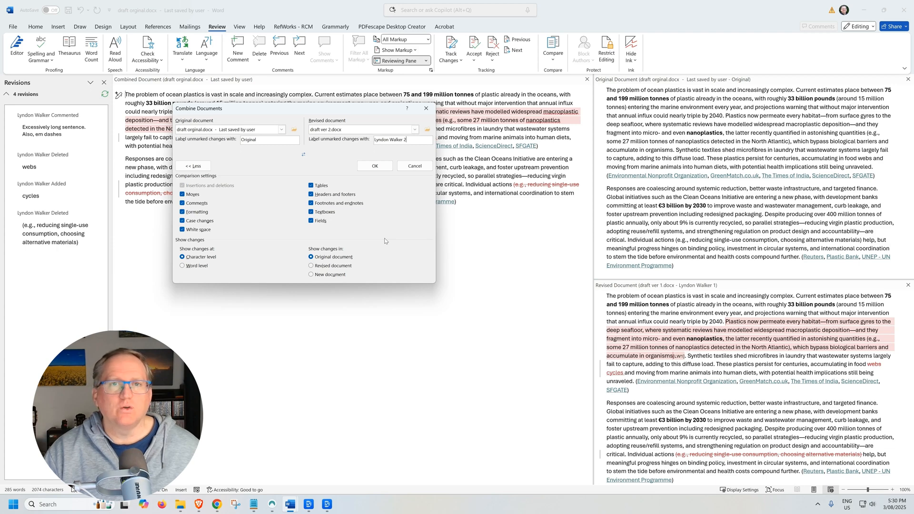
mouse_move(378, 237)
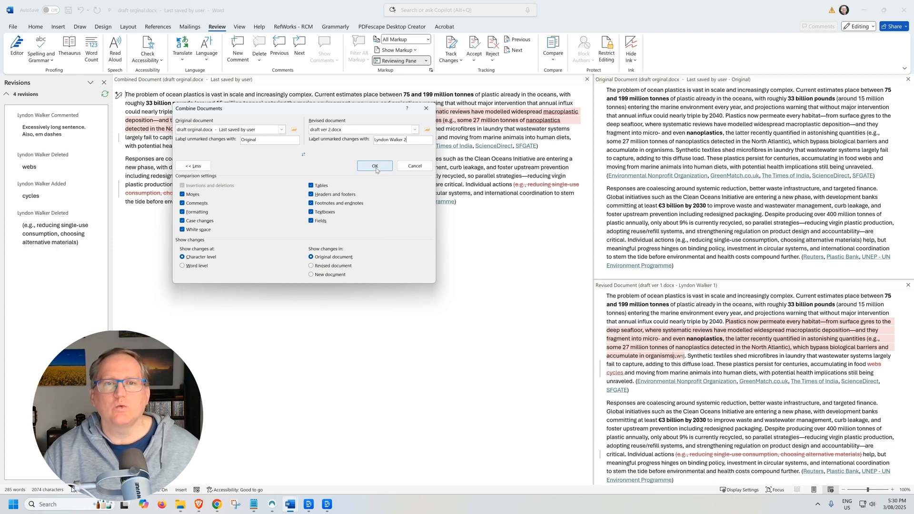
left_click(375, 166)
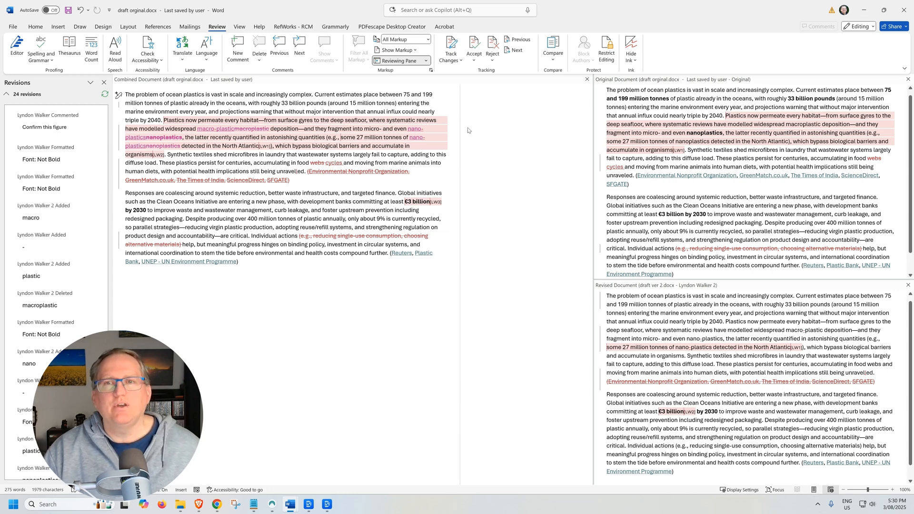
mouse_move(759, 223)
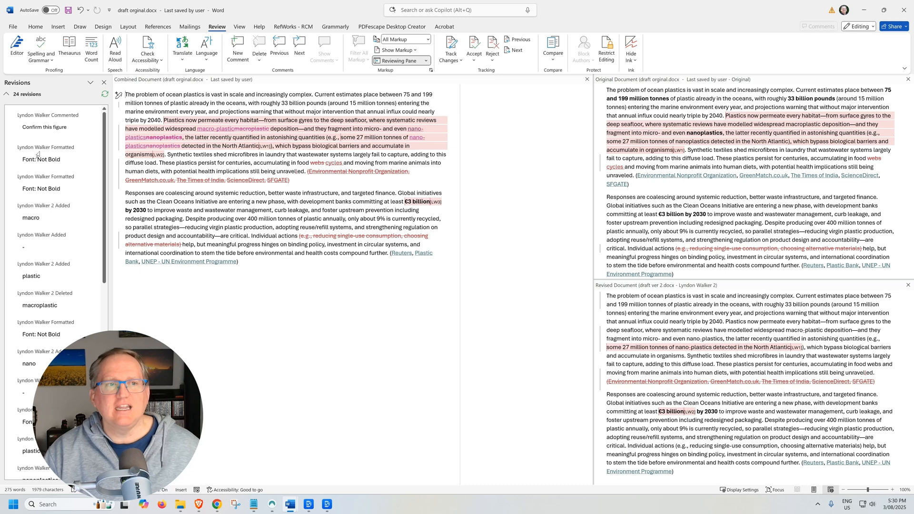
- Scroll through the 24 combined revisions, then reopen the Compare dropdown
scroll("down", 3)
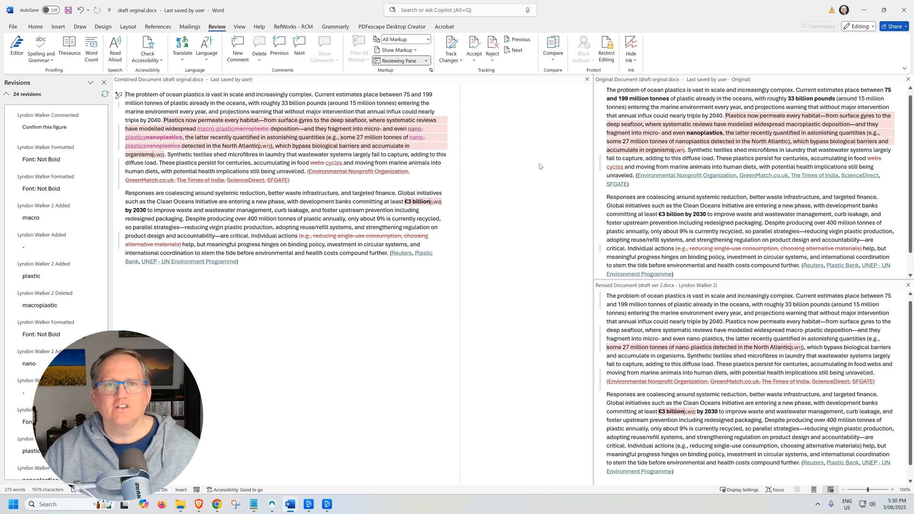
mouse_move(562, 147)
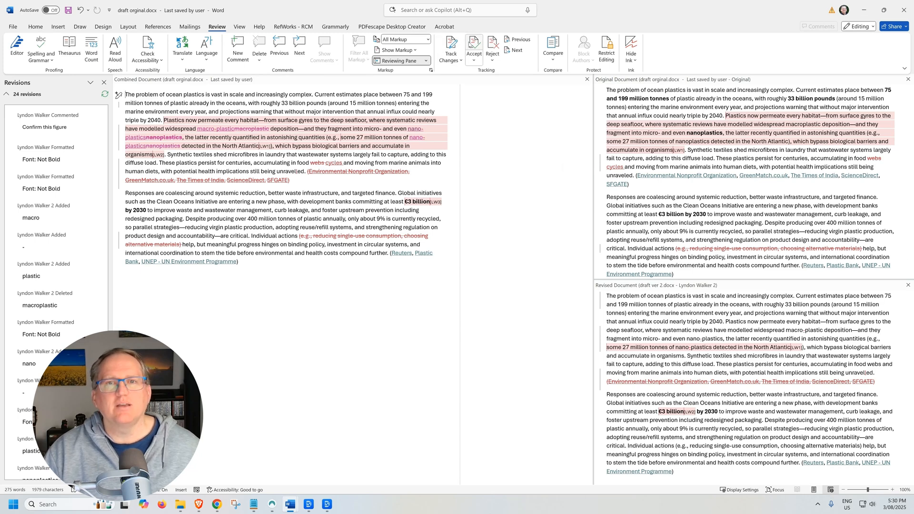
mouse_move(492, 46)
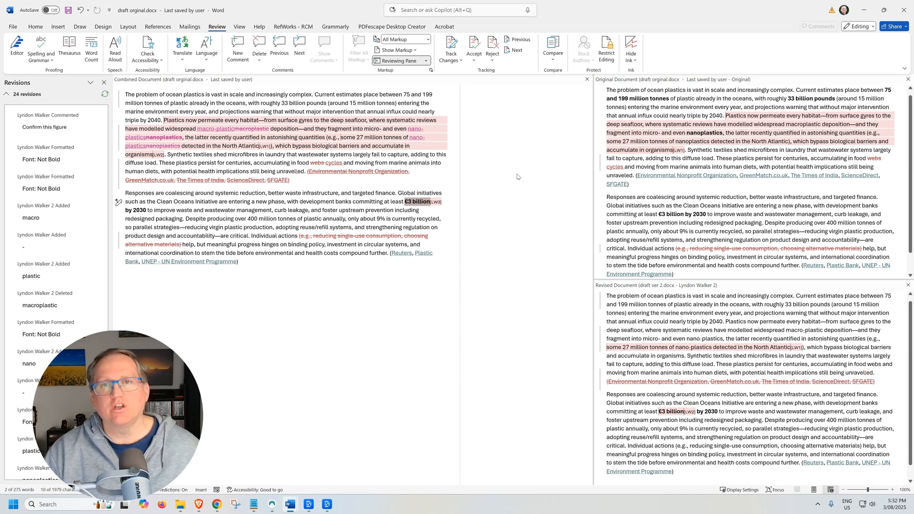
mouse_move(518, 175)
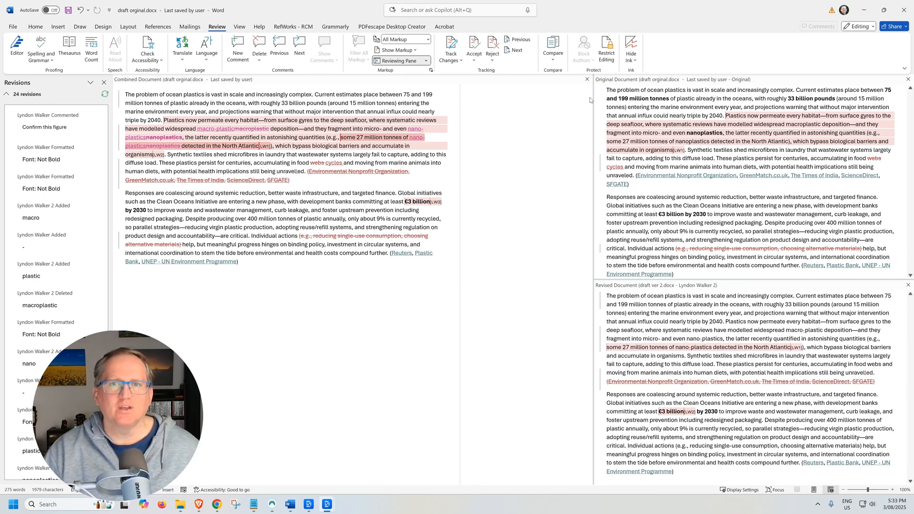
left_click(552, 48)
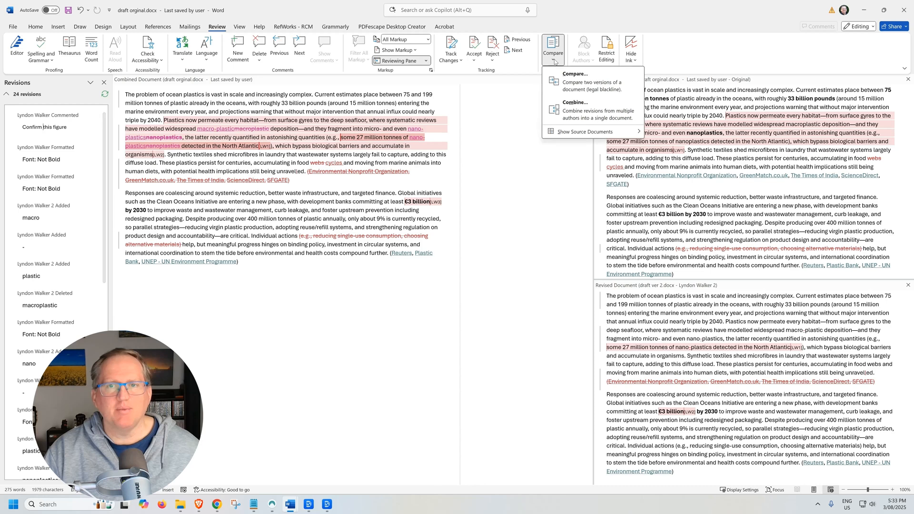